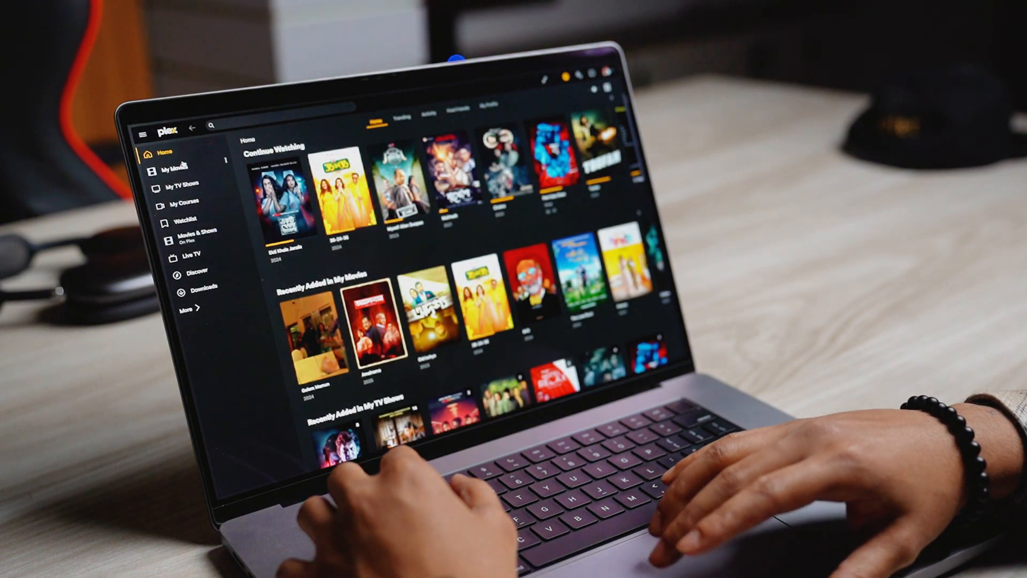
# Step: Show the My Movies library in Plex and scroll through its titles
pyautogui.click(173, 171)
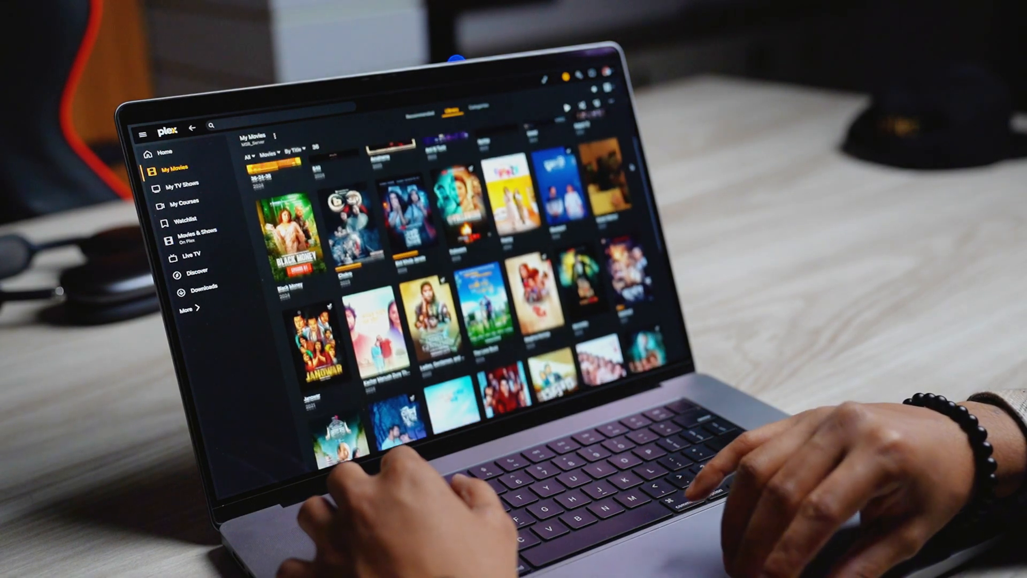
pyautogui.scroll(-3)
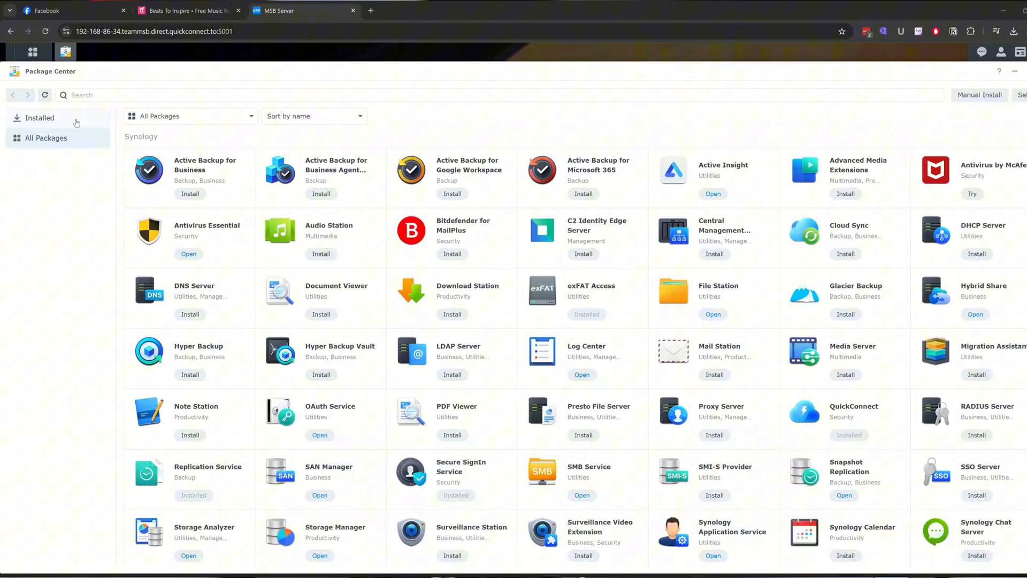
# Step: View the installed Plex Media Server in Package Center, then the All Packages catalog
pyautogui.click(39, 118)
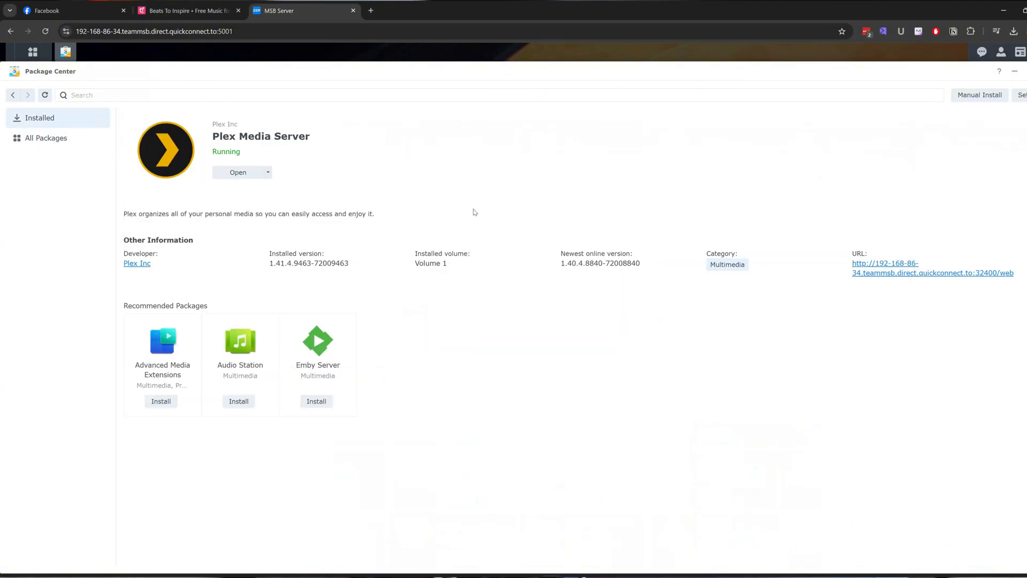
pyautogui.moveTo(53, 124)
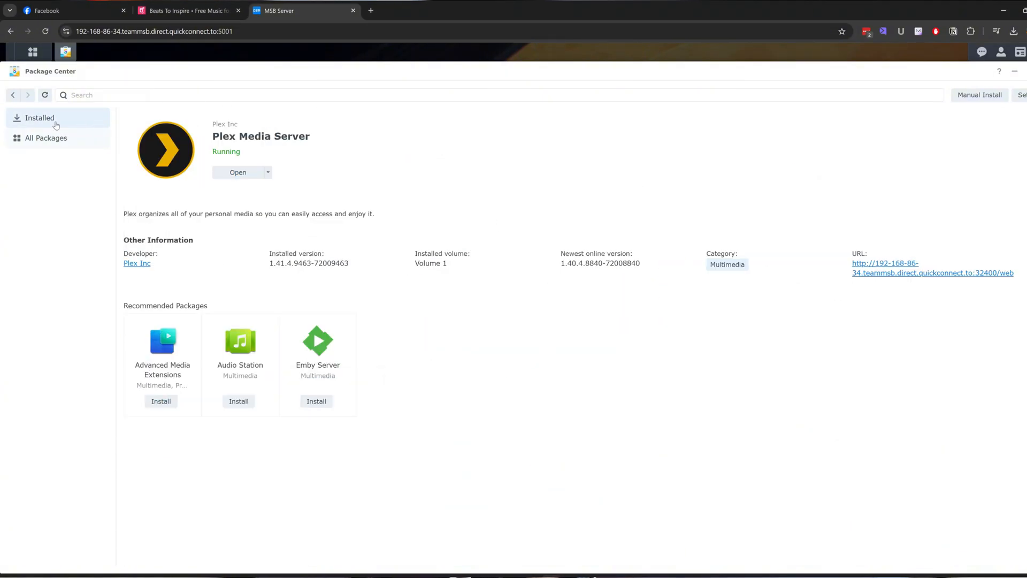
pyautogui.click(45, 138)
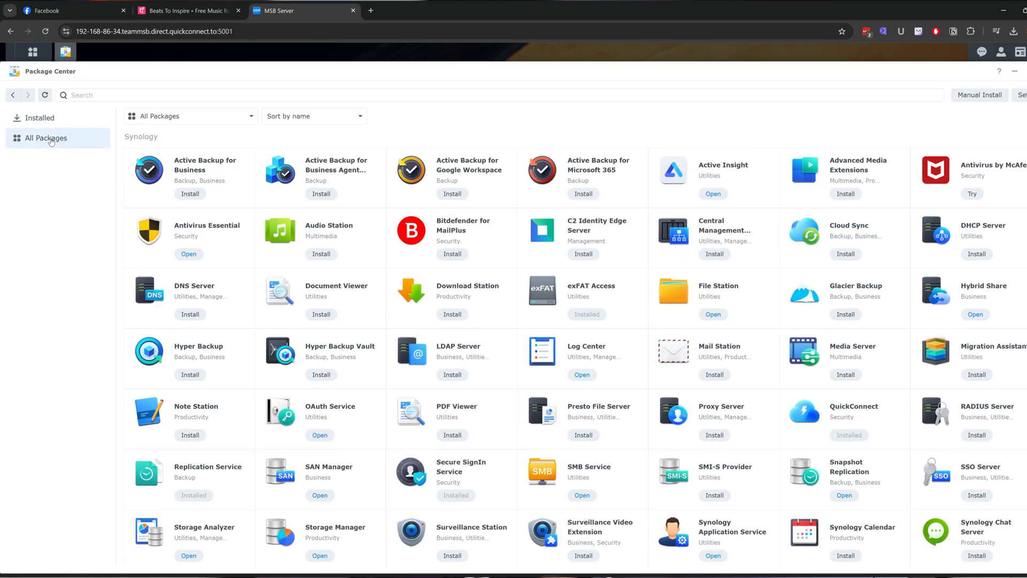
pyautogui.moveTo(975, 326)
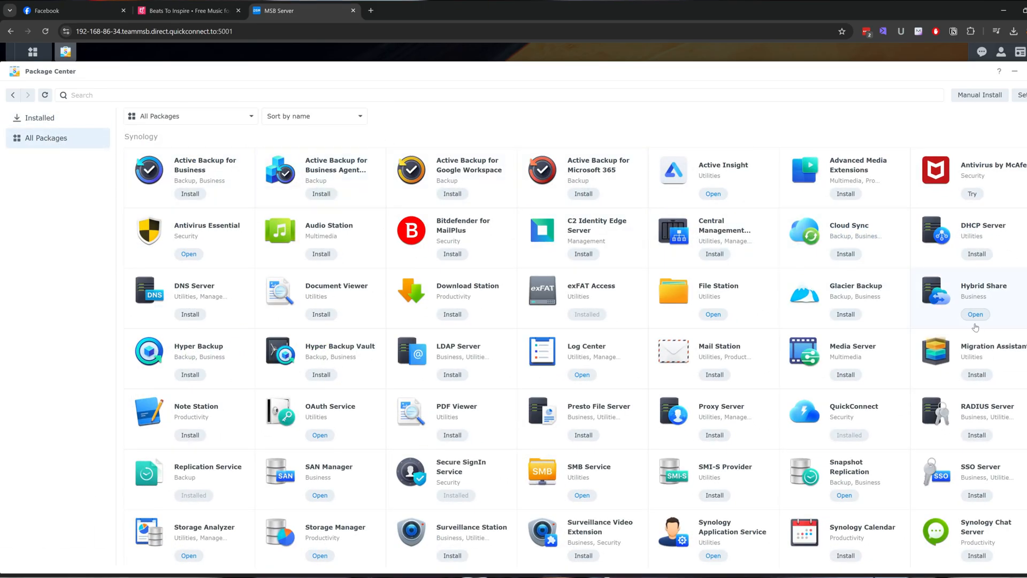
pyautogui.scroll(-3)
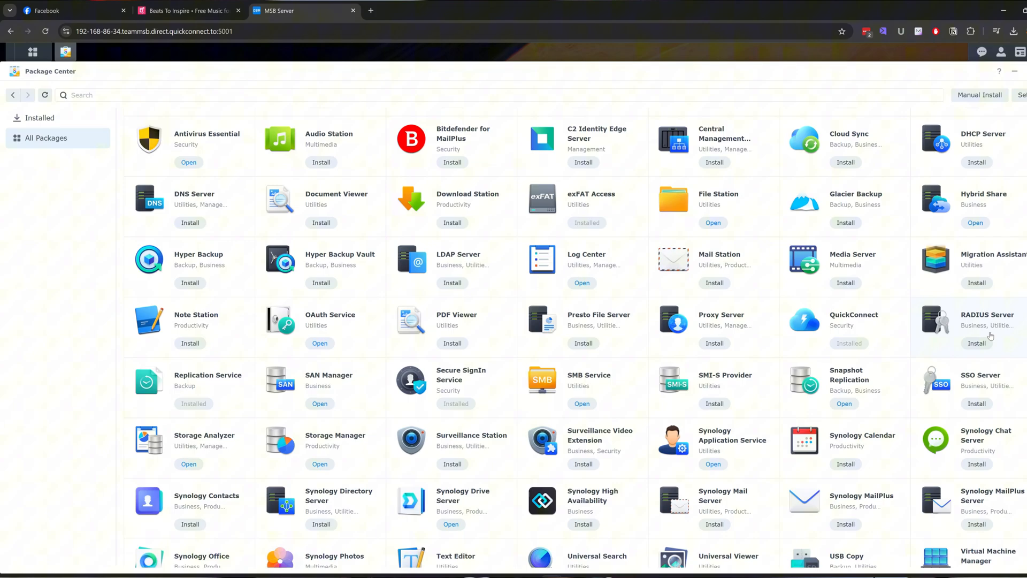
pyautogui.scroll(-3)
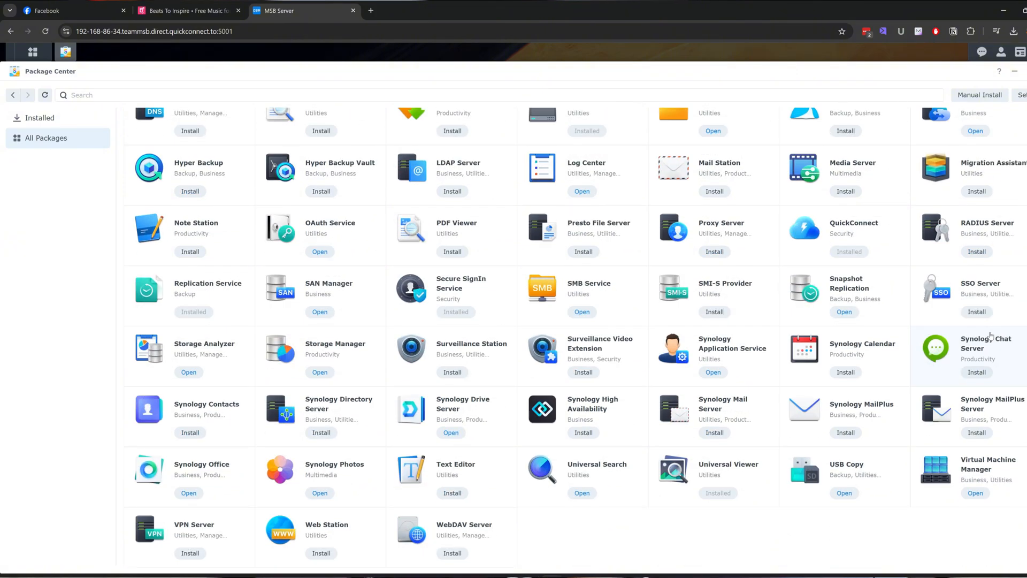
pyautogui.scroll(-3)
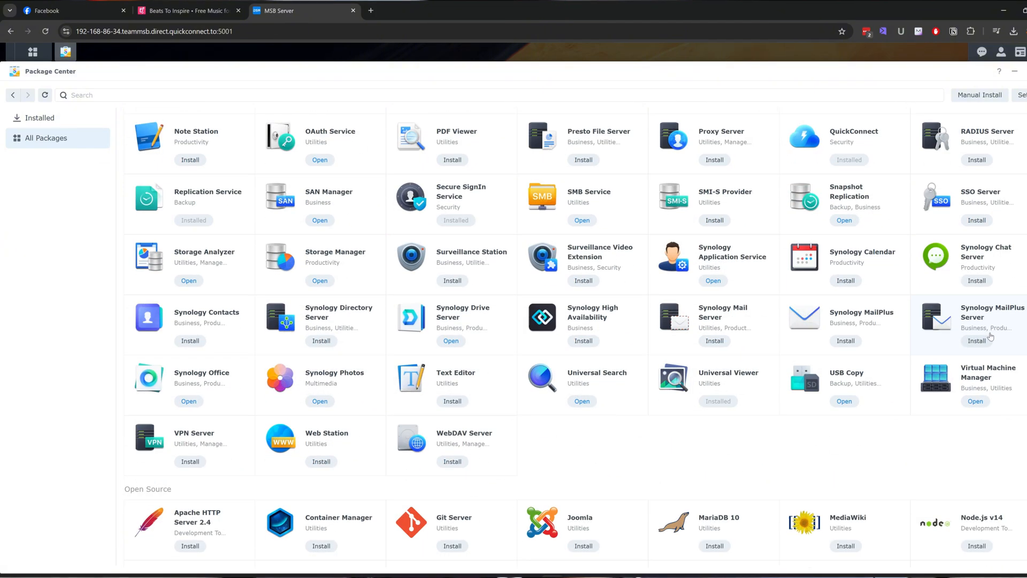
pyautogui.moveTo(875, 407)
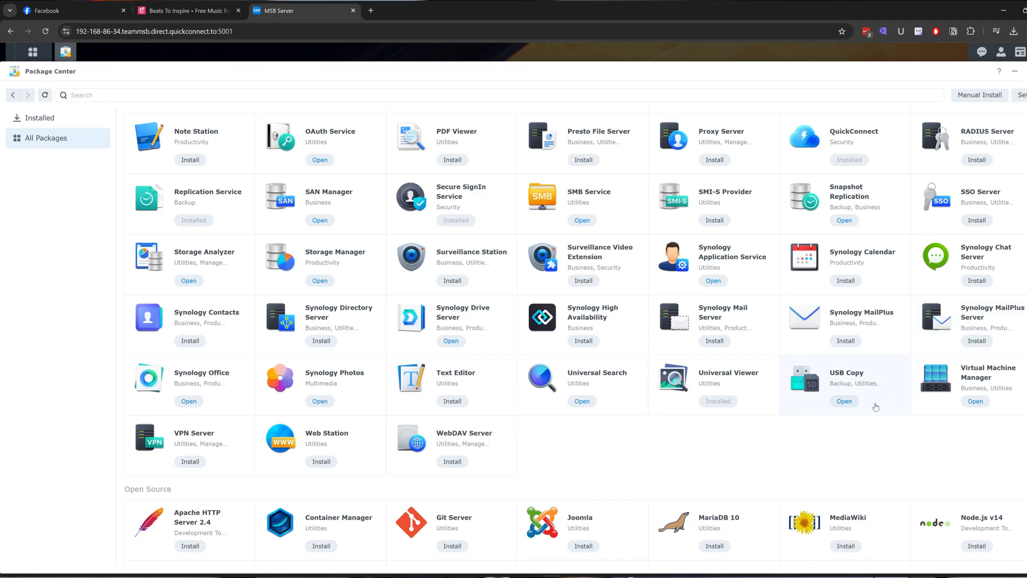
pyautogui.moveTo(853, 444)
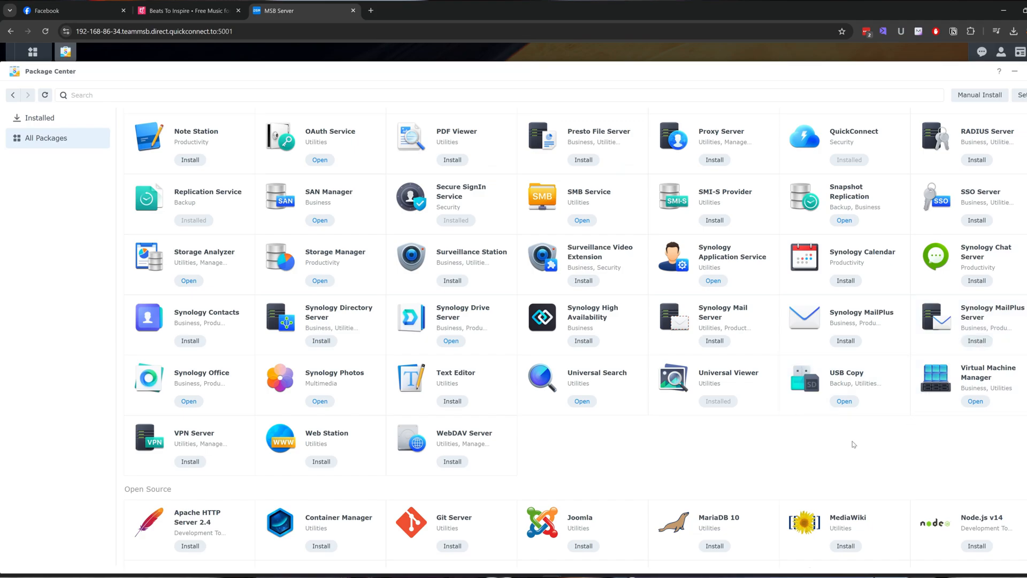
pyautogui.scroll(-3)
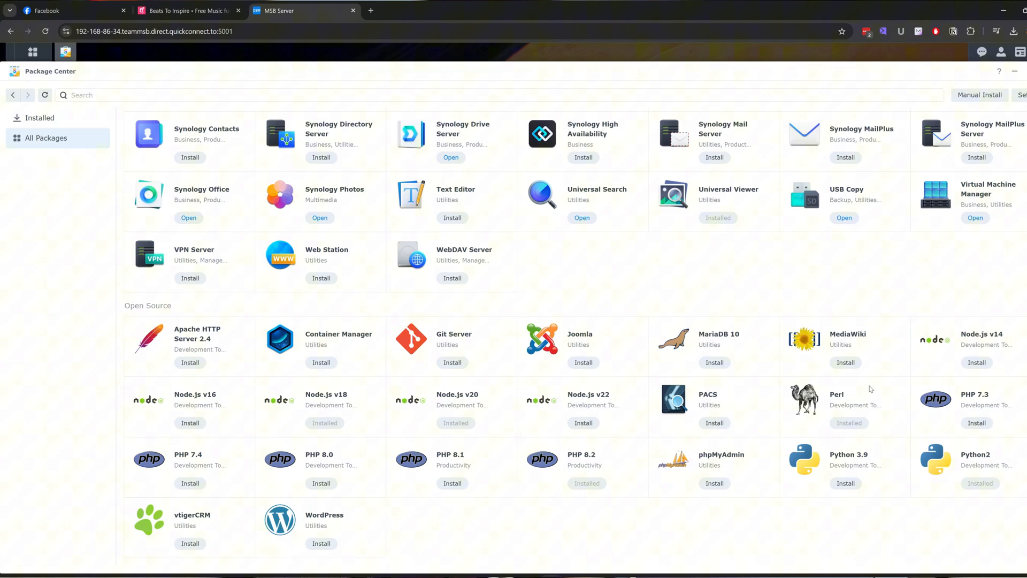
pyautogui.moveTo(941, 290)
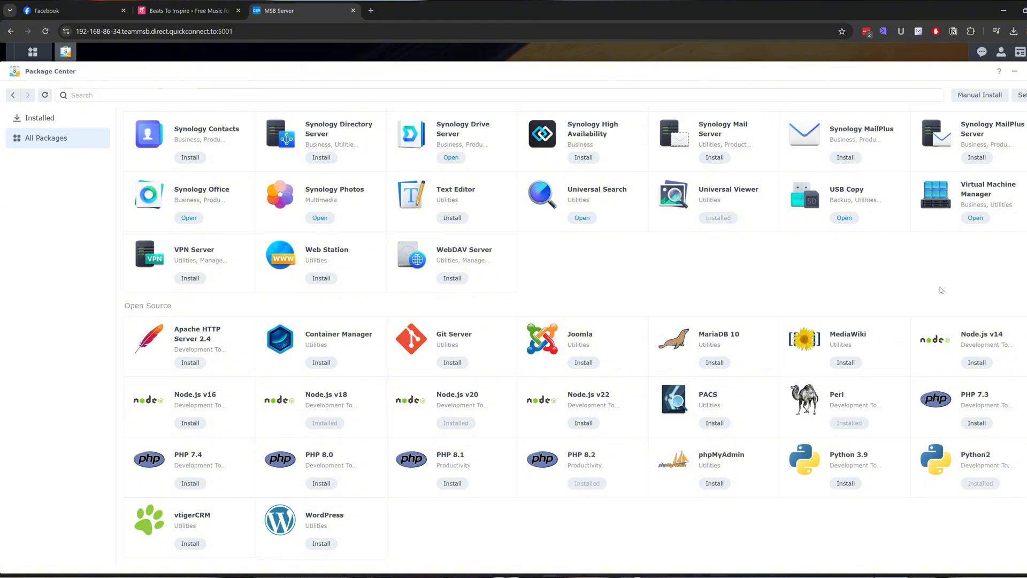
pyautogui.scroll(3)
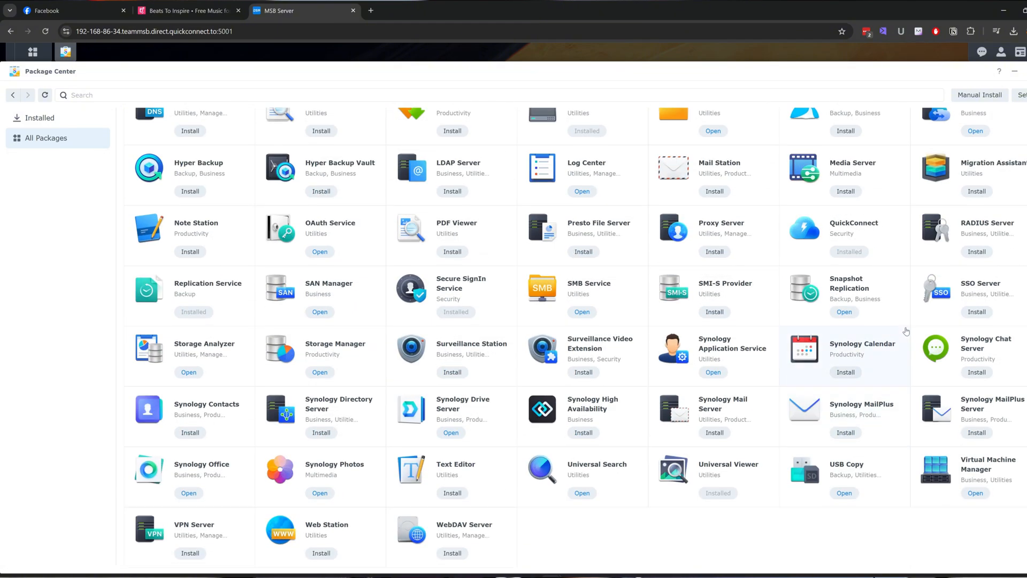